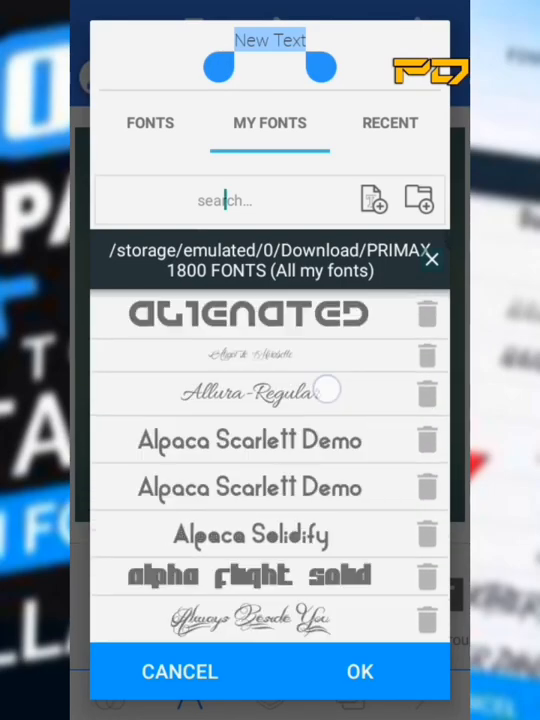
# Step: Preview the PRIMAX 1800 FONTS zip in Google Drive and start its download
pyautogui.scroll(-3)
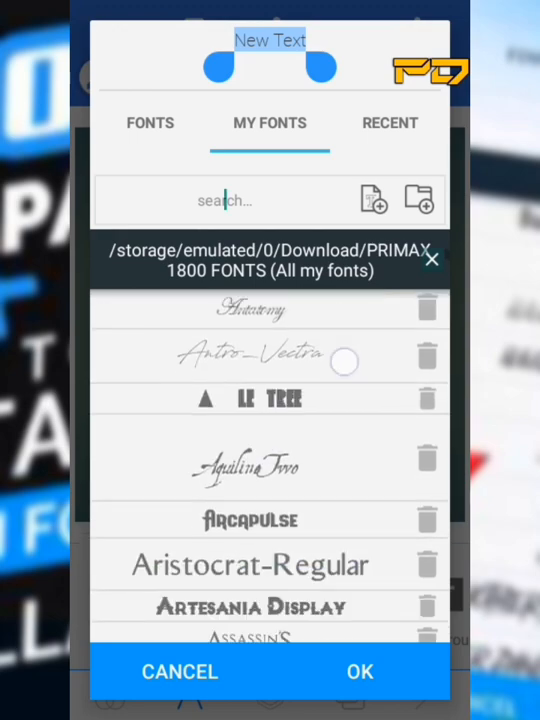
pyautogui.scroll(-3)
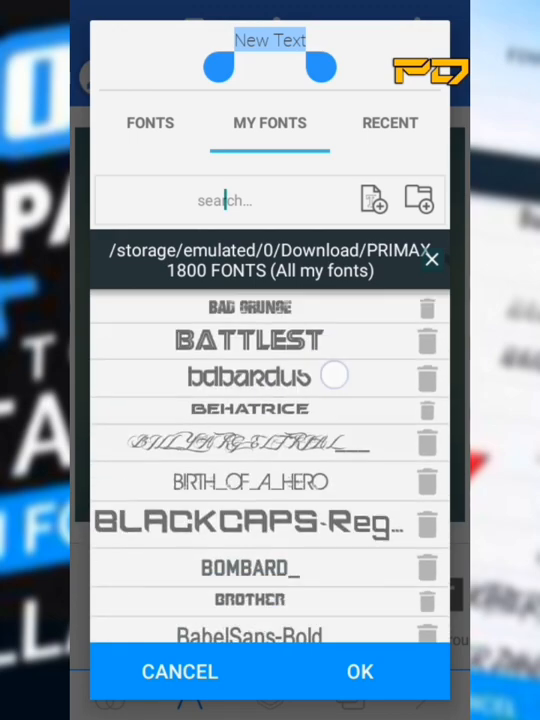
pyautogui.scroll(3)
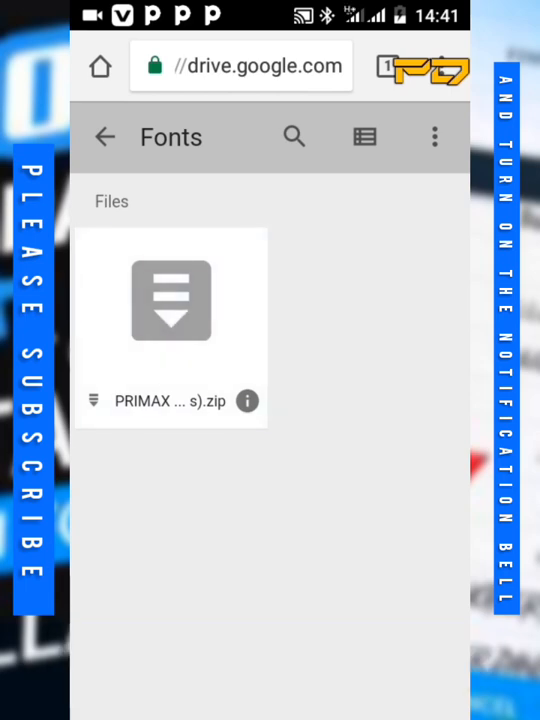
pyautogui.click(170, 300)
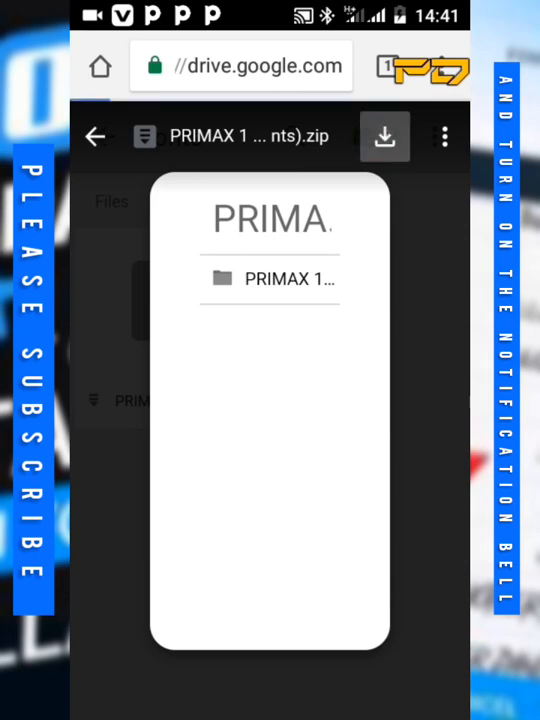
pyautogui.click(384, 136)
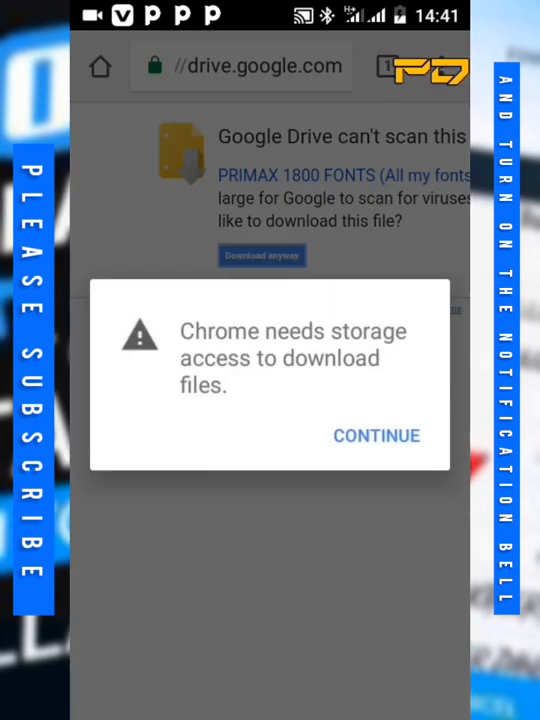
# Step: Continue past the virus-scan warning with Download anyway and allow Chrome storage access
pyautogui.click(376, 436)
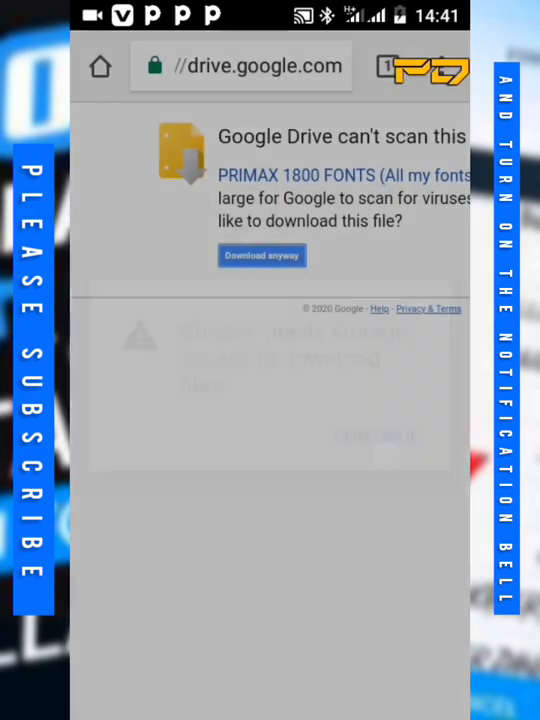
pyautogui.click(260, 256)
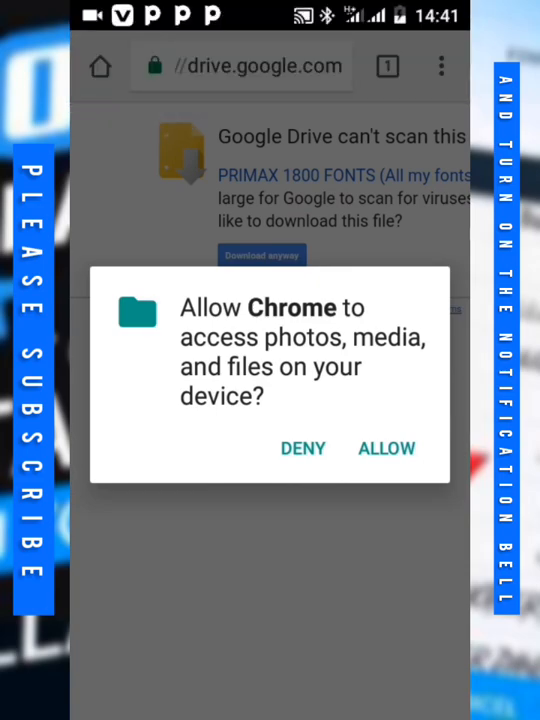
pyautogui.click(386, 448)
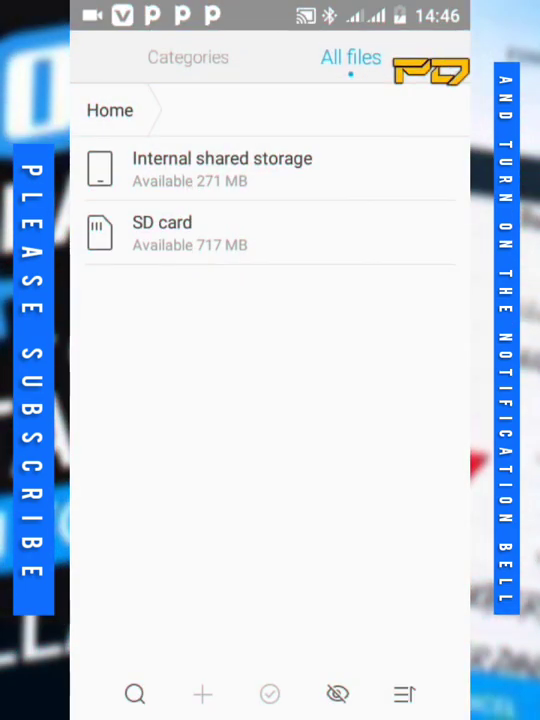
# Step: Browse the Internal shared storage folder list, then return to the home screen
pyautogui.click(220, 168)
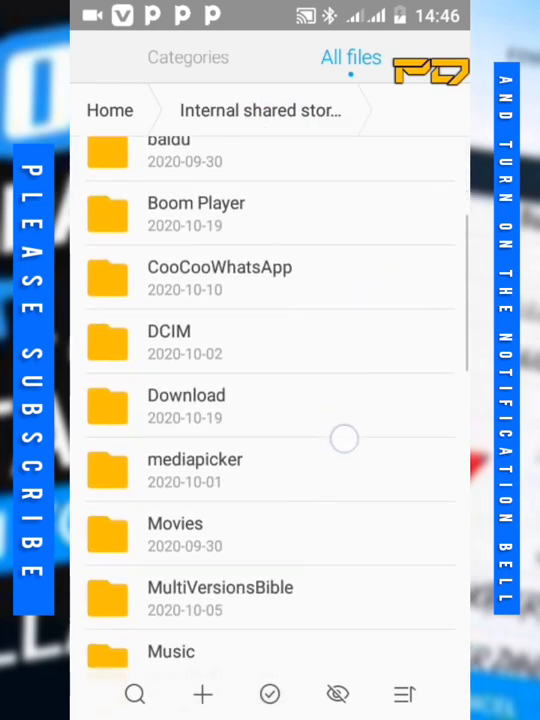
pyautogui.click(186, 404)
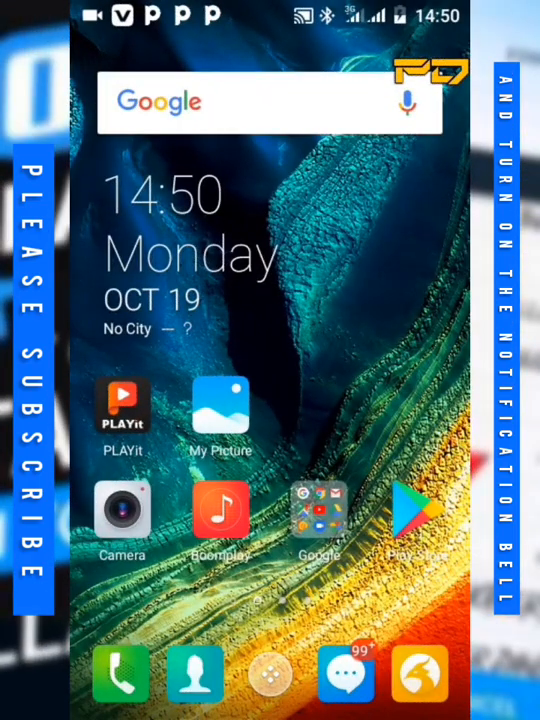
# Step: Search 'za' in Play Store, confirm ZArchiver is installed and read its What's new notes
pyautogui.click(420, 512)
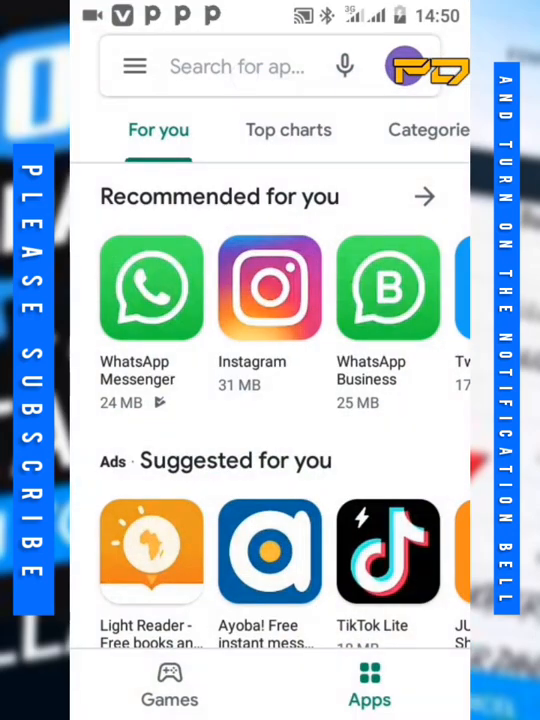
pyautogui.click(236, 66)
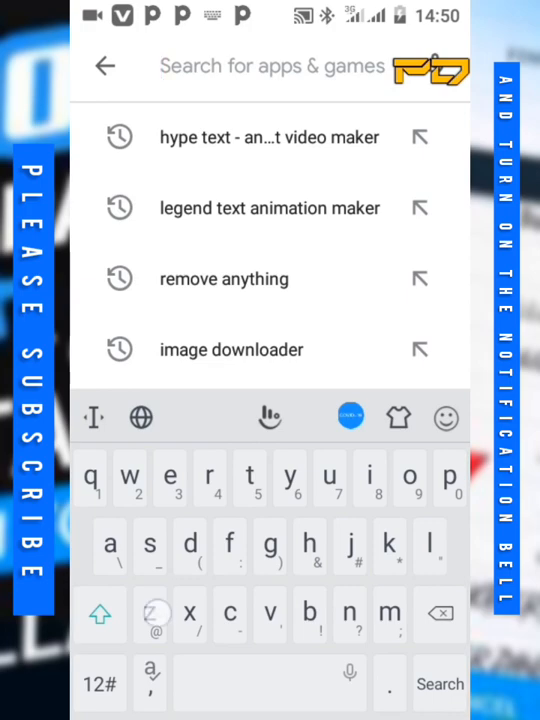
pyautogui.write('za')
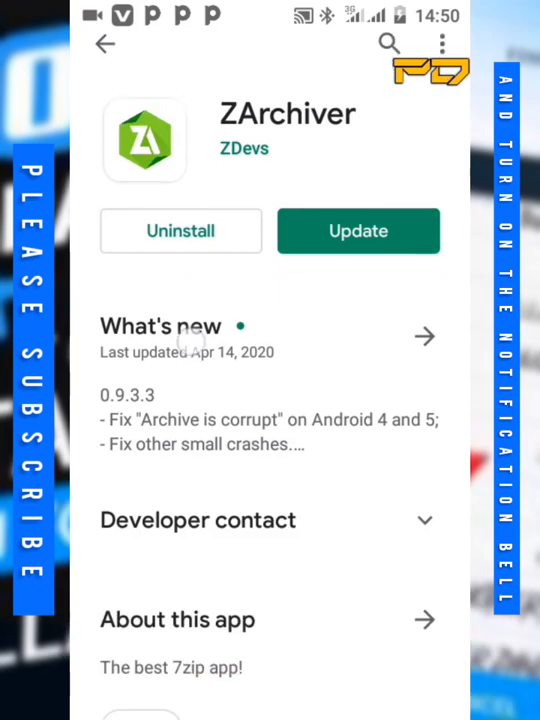
pyautogui.scroll(3)
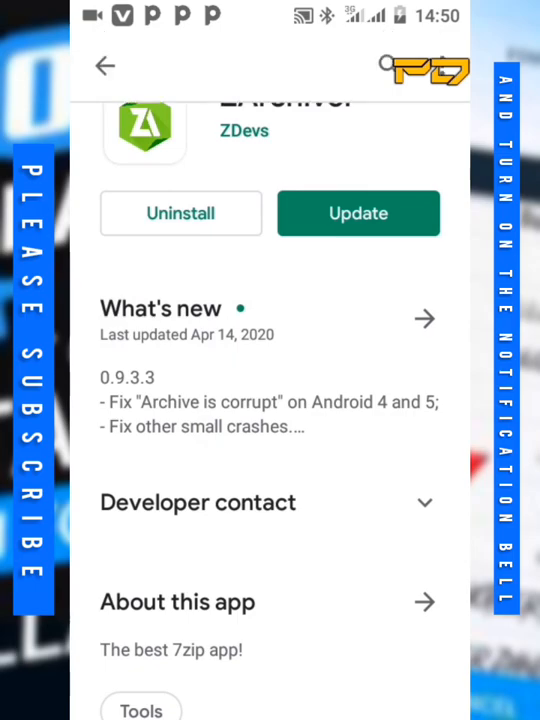
pyautogui.click(424, 318)
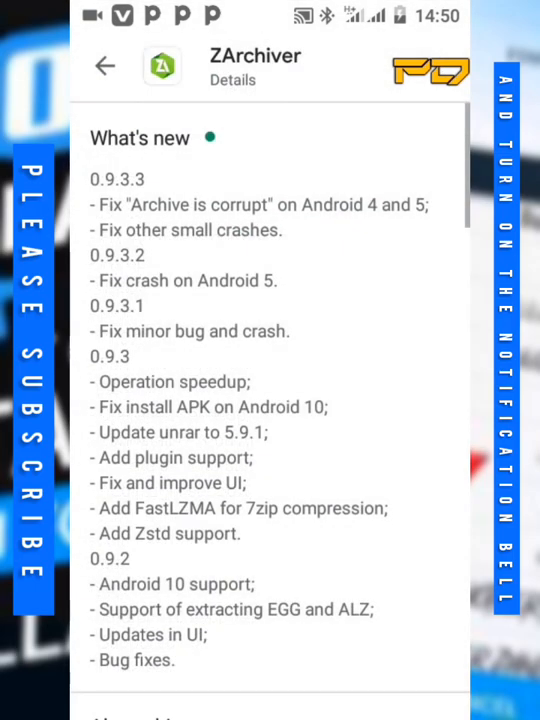
pyautogui.scroll(3)
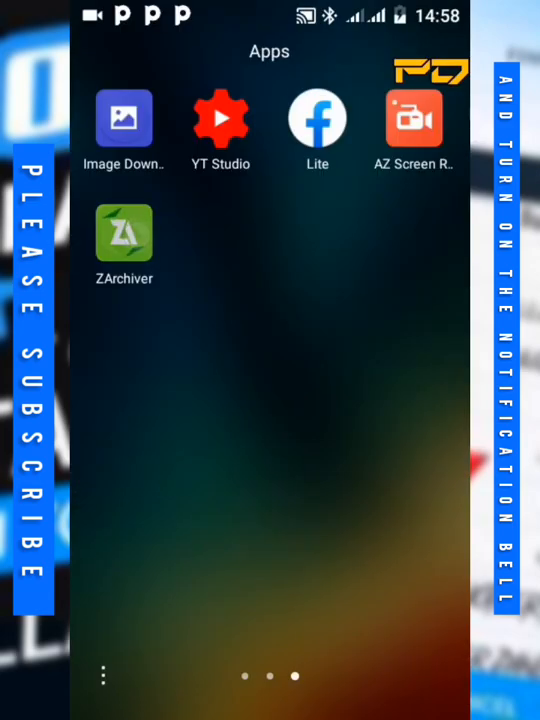
# Step: Launch ZArchiver and enter the Download folder holding the PRIMAX fonts zip
pyautogui.click(124, 234)
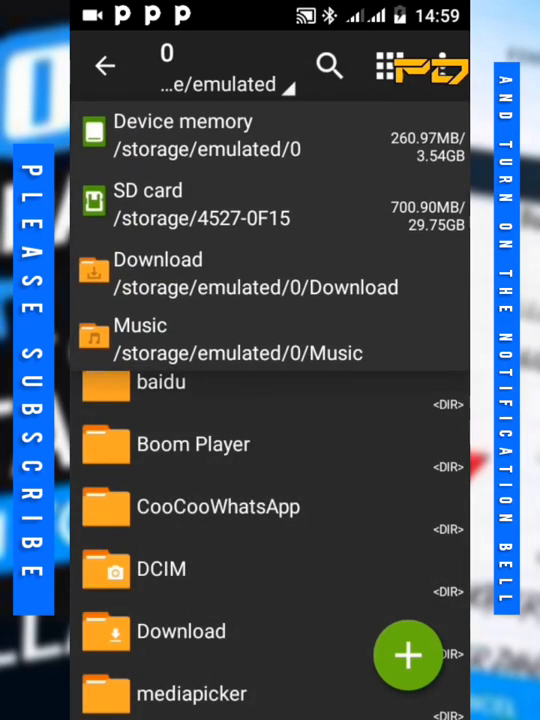
pyautogui.scroll(3)
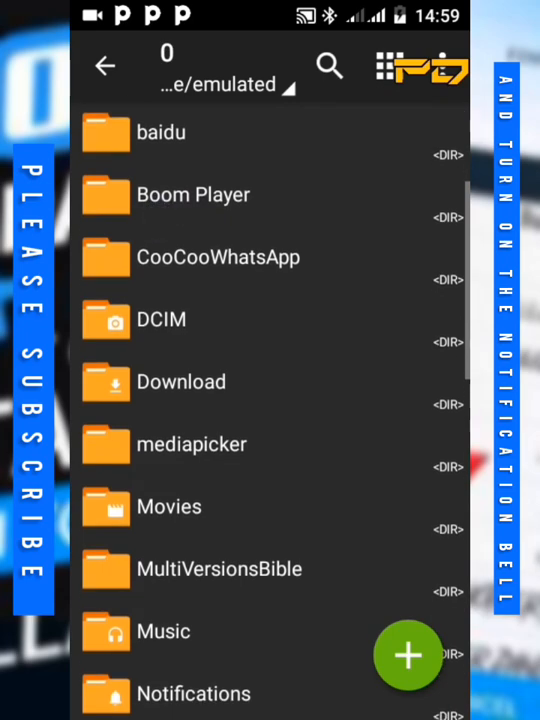
pyautogui.click(180, 380)
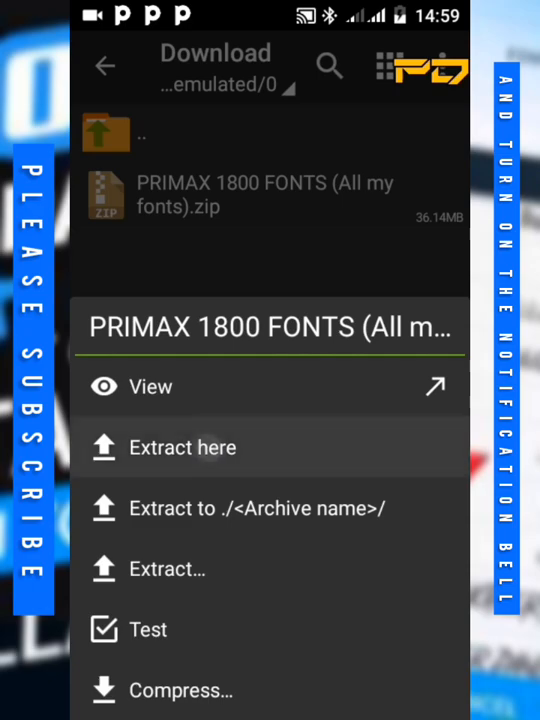
pyautogui.click(182, 448)
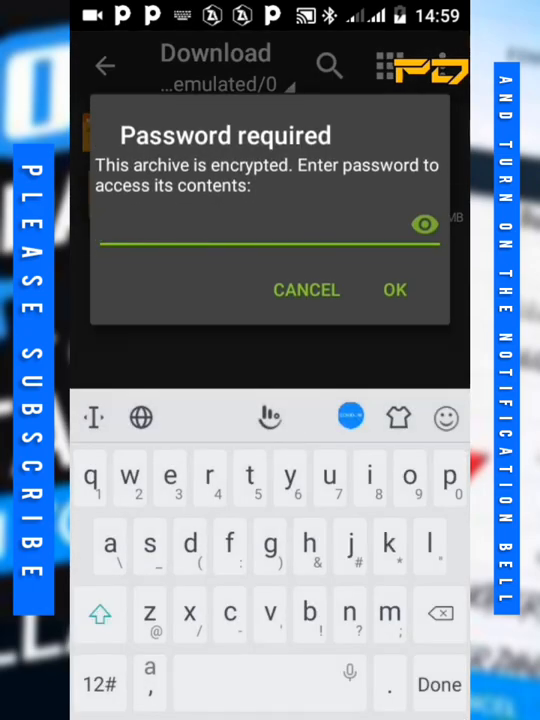
pyautogui.click(100, 614)
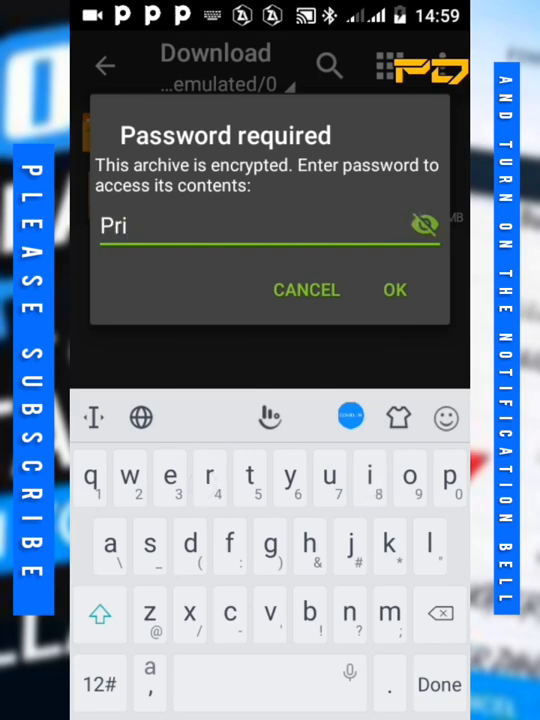
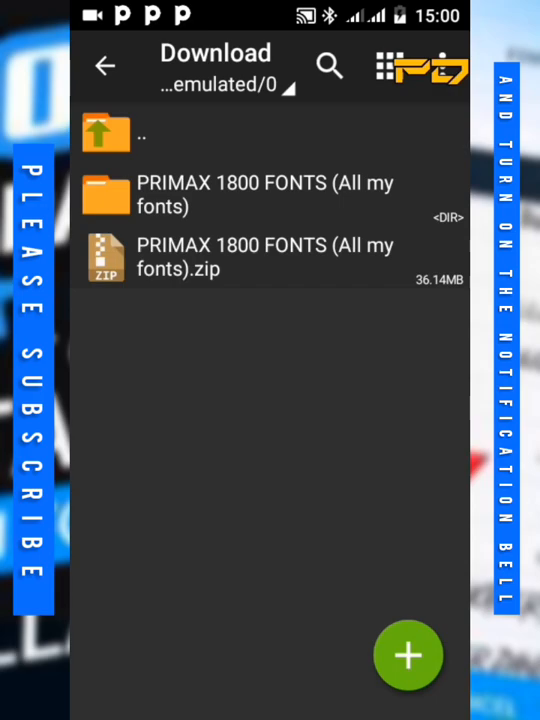
# Step: Browse the .ttf and .otf files inside the extracted PRIMAX 1800 FONTS folder
pyautogui.click(264, 194)
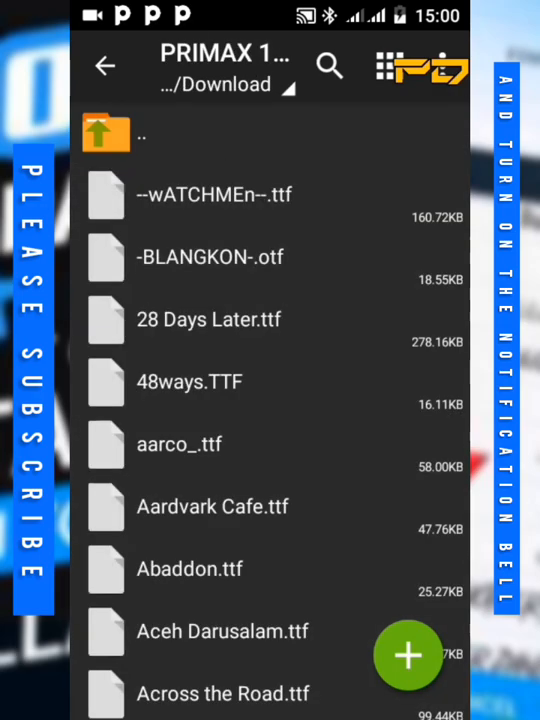
pyautogui.scroll(-3)
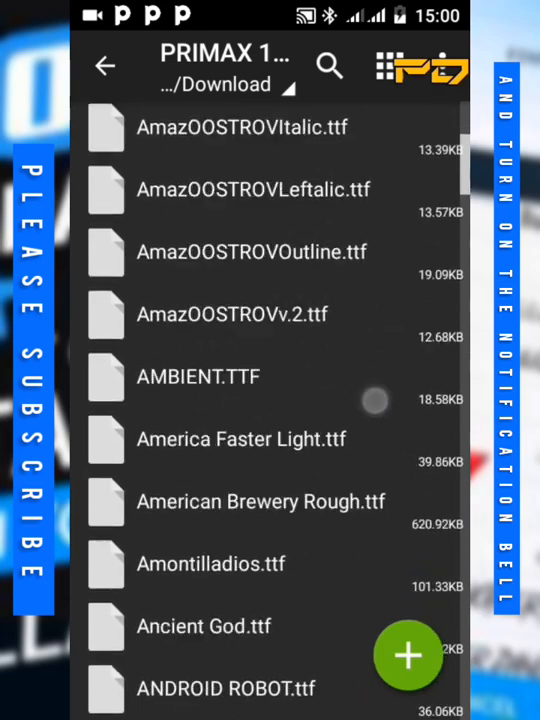
pyautogui.scroll(-3)
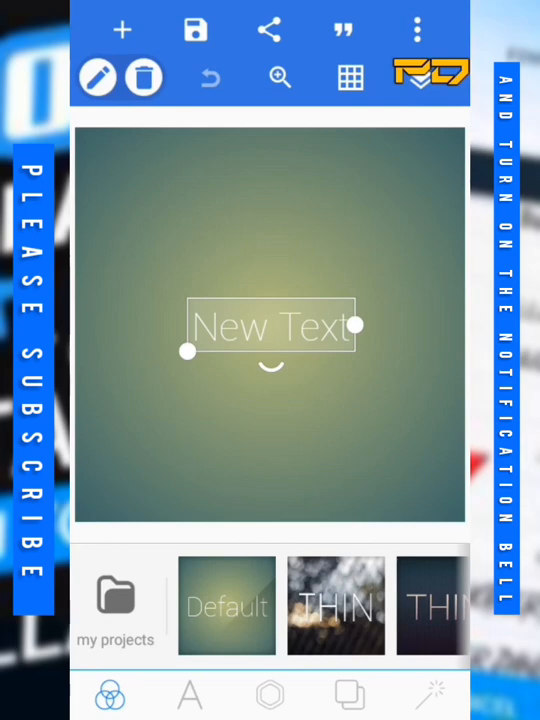
# Step: Reach the New Text's font chooser and its MY FONTS tab to add a custom folder
pyautogui.click(188, 696)
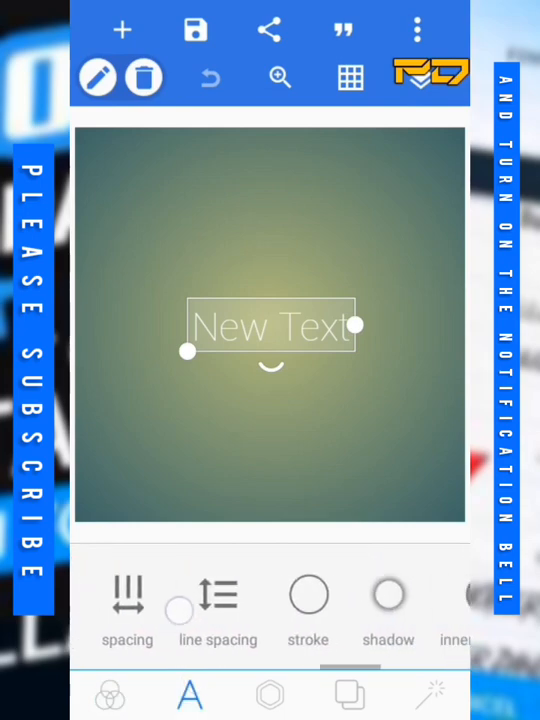
pyautogui.hscroll(-3)
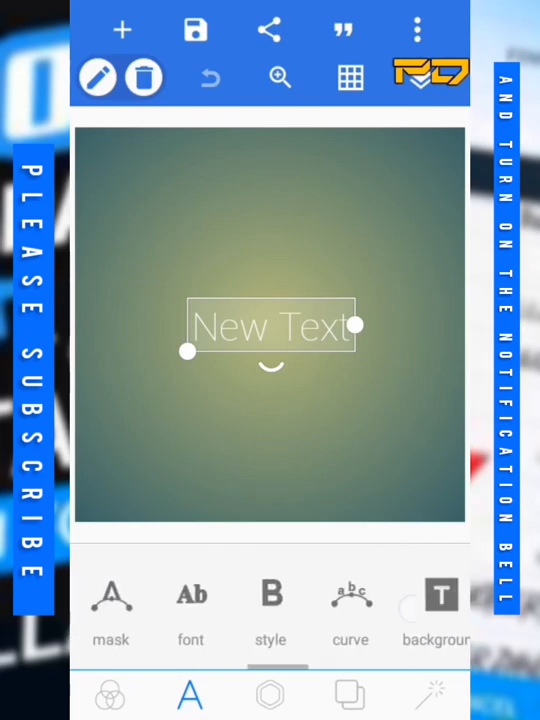
pyautogui.click(190, 600)
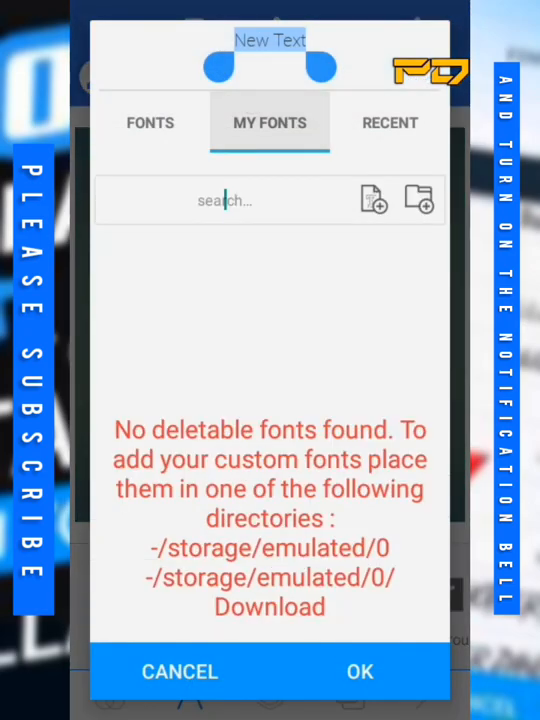
pyautogui.click(150, 122)
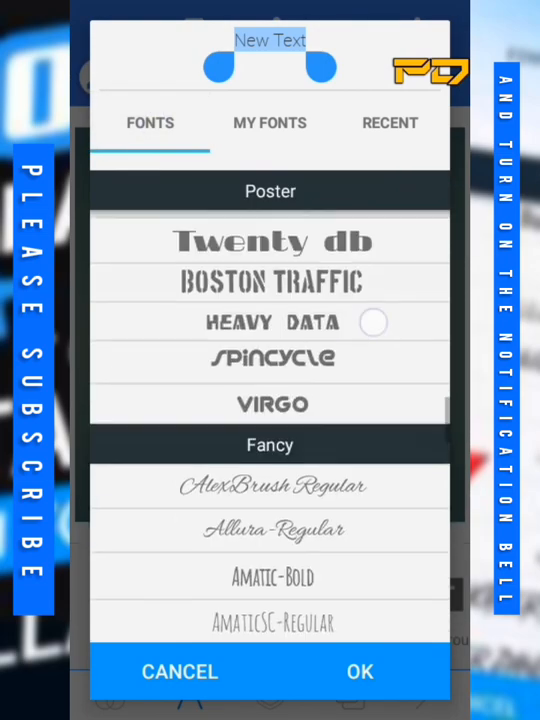
pyautogui.click(268, 122)
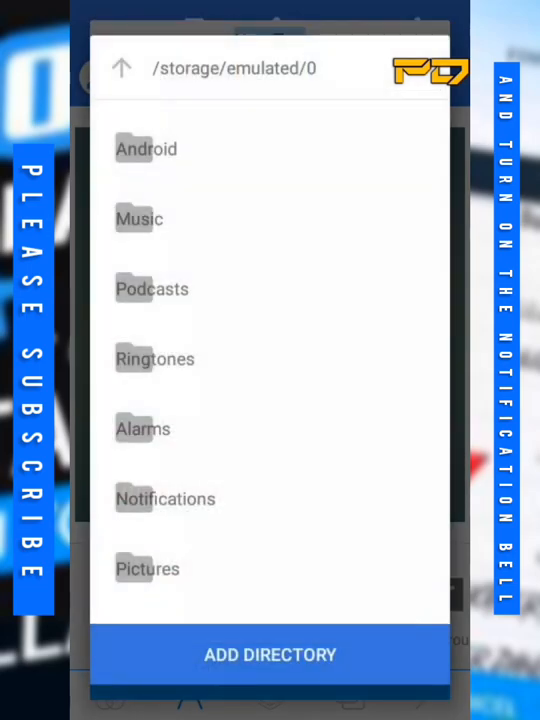
# Step: Add Download/PRIMAX 1800 FONTS (All my fonts) as a font directory and browse the new My Fonts list
pyautogui.scroll(-3)
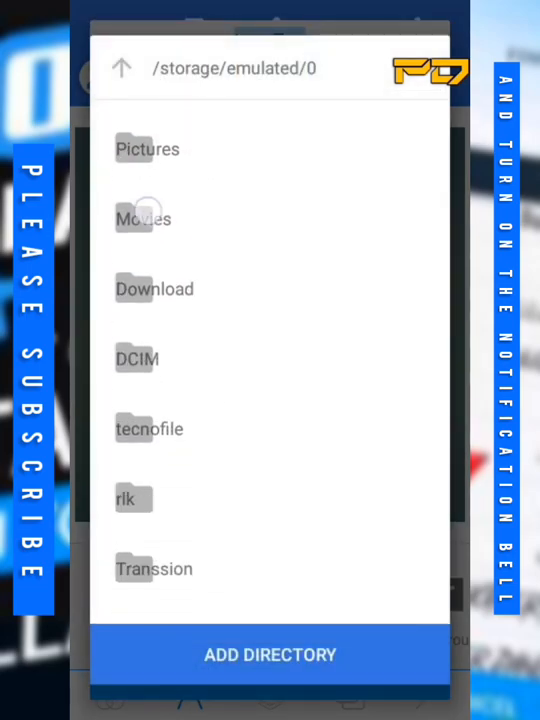
pyautogui.click(154, 288)
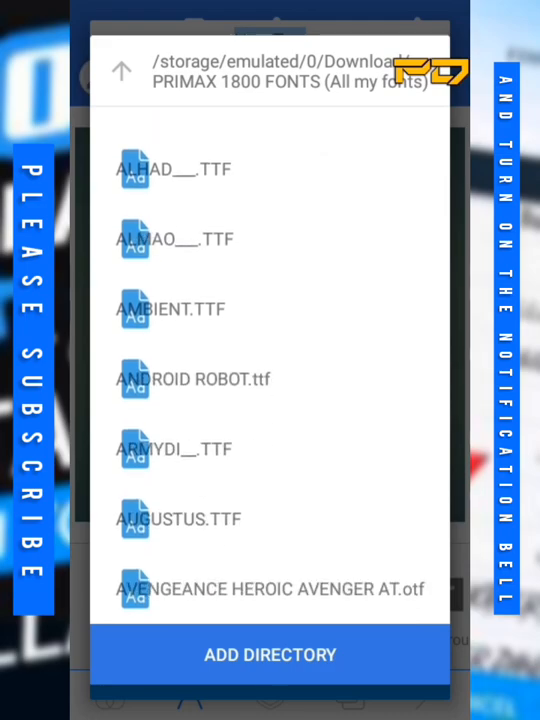
pyautogui.click(270, 654)
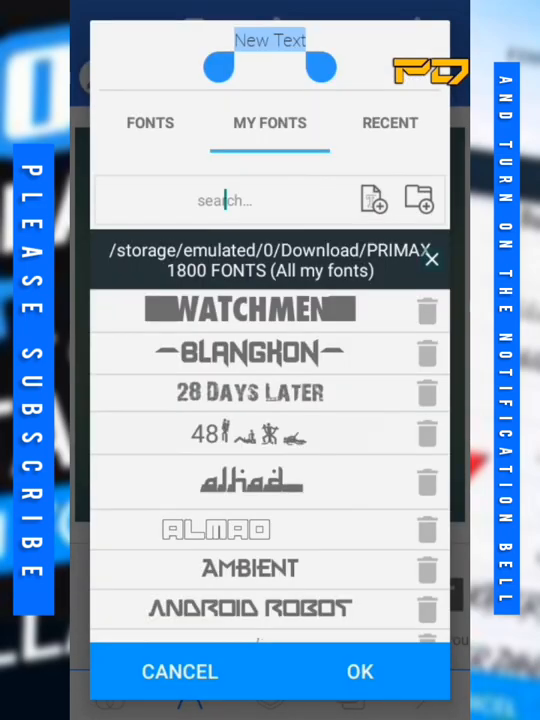
pyautogui.scroll(-3)
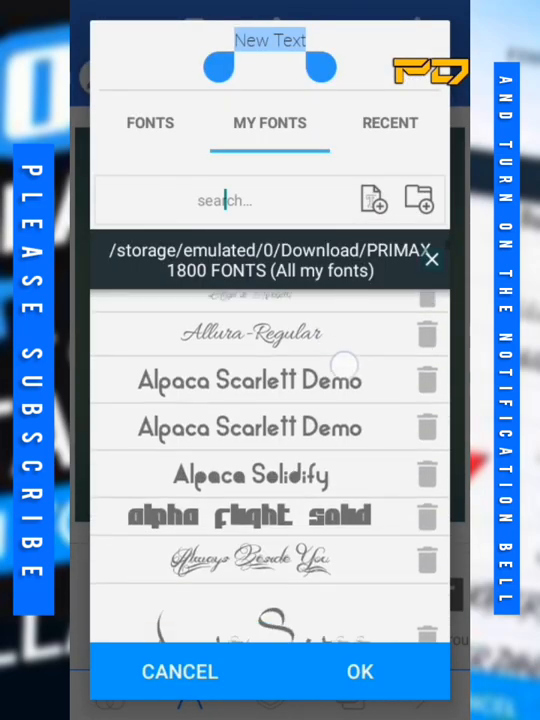
pyautogui.scroll(3)
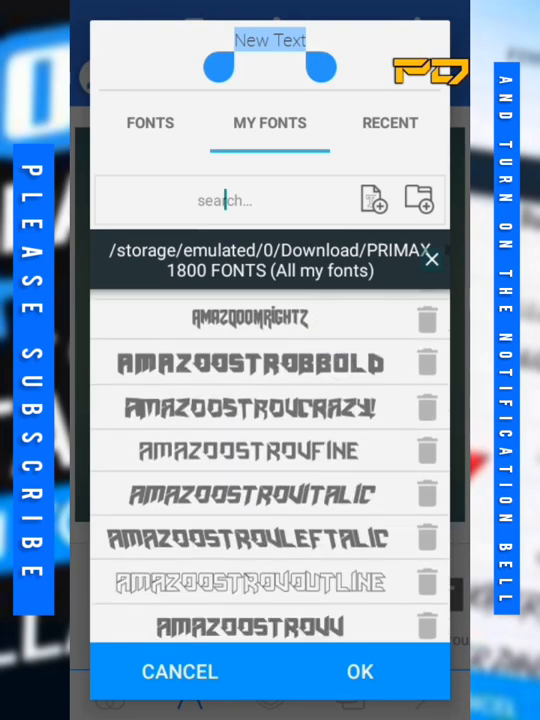
pyautogui.scroll(3)
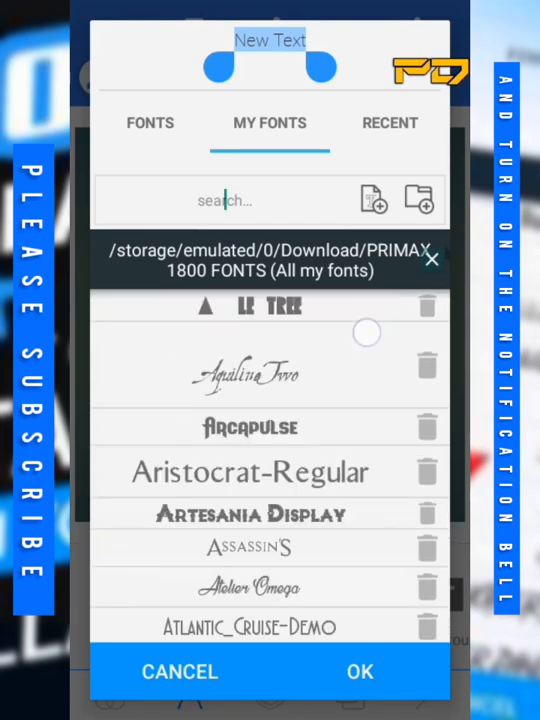
pyautogui.scroll(-3)
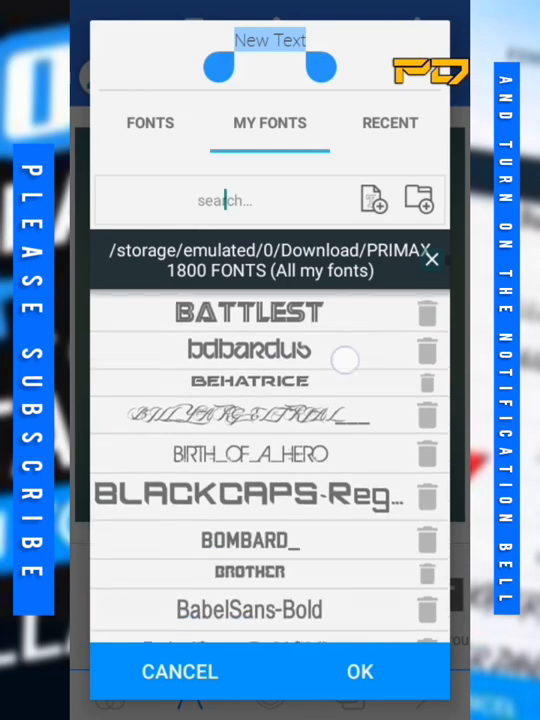